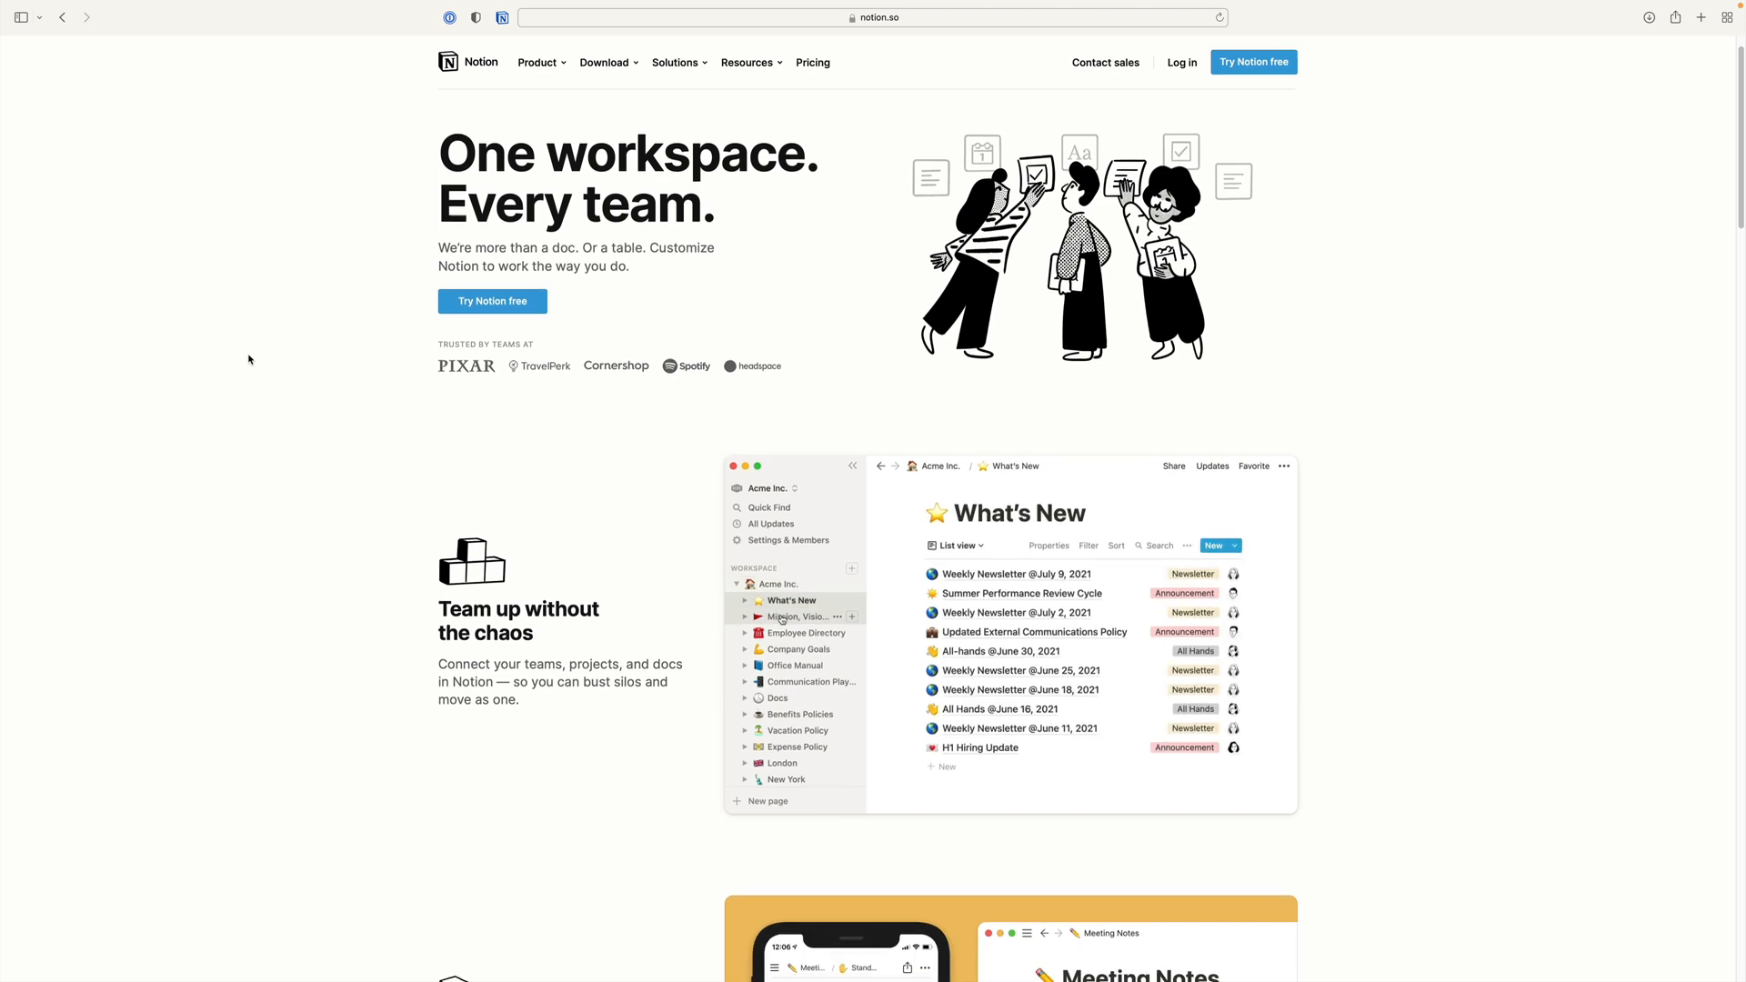
{"action": "scroll", "scroll_direction": "down", "scroll_amount": 3}
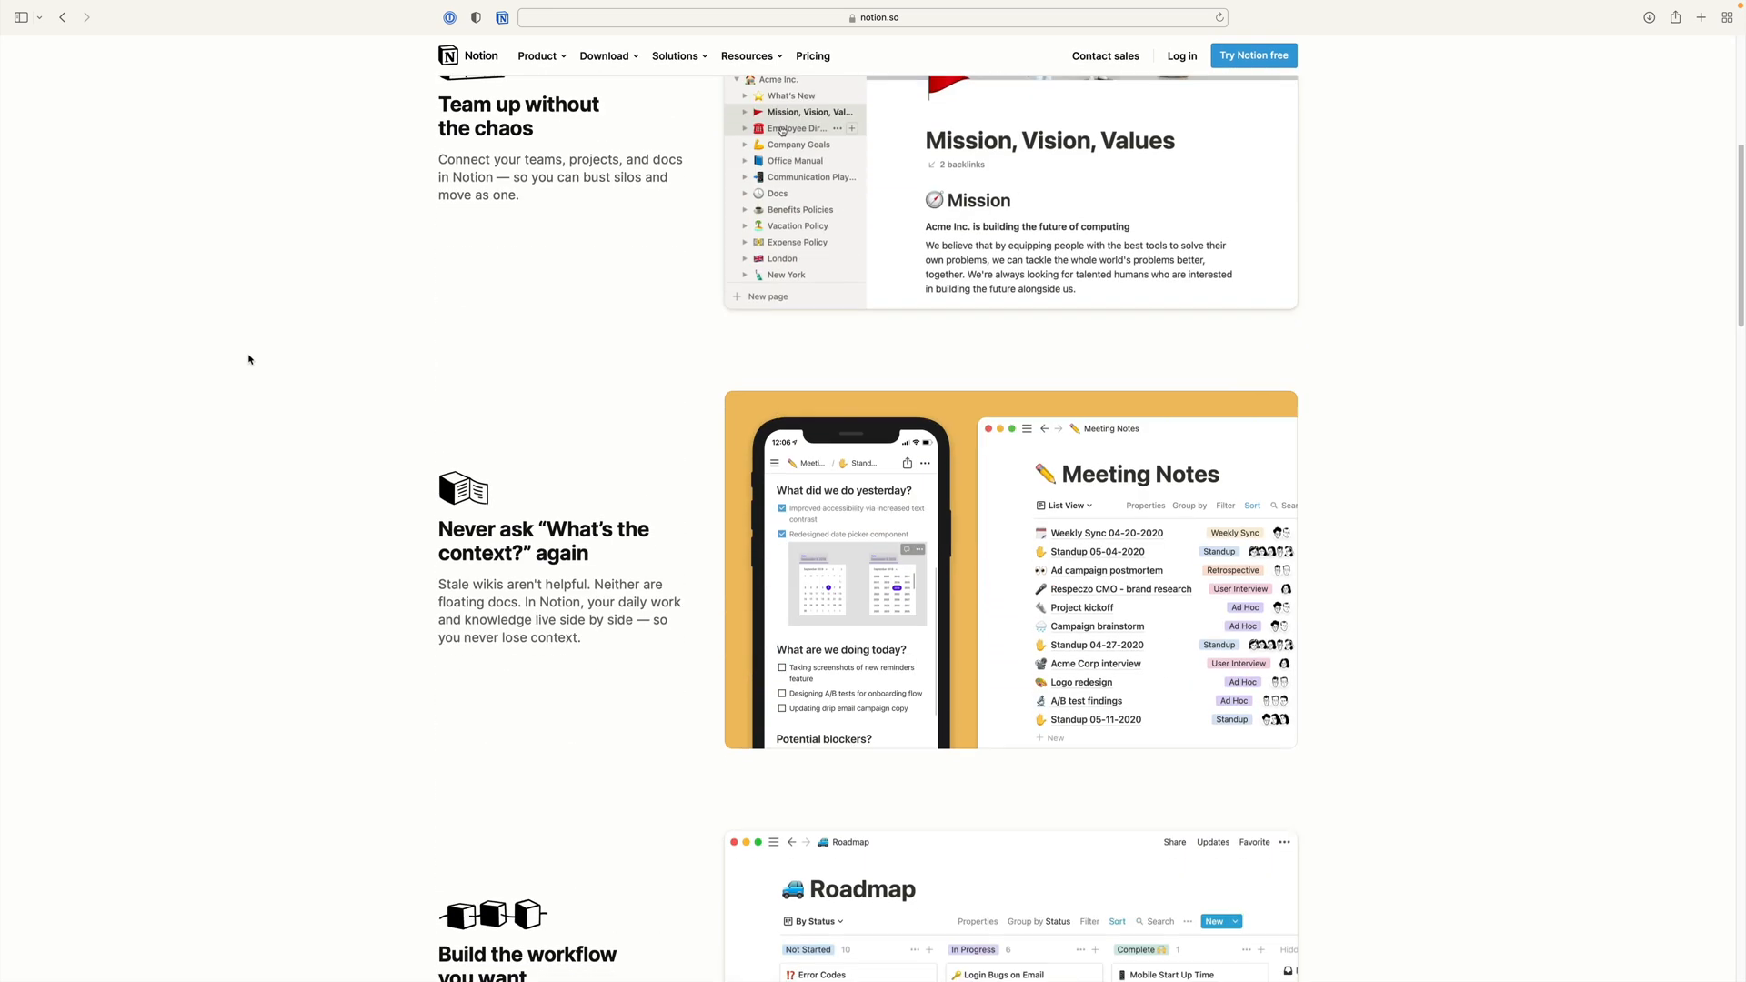
{"action": "scroll", "scroll_direction": "down", "scroll_amount": 3}
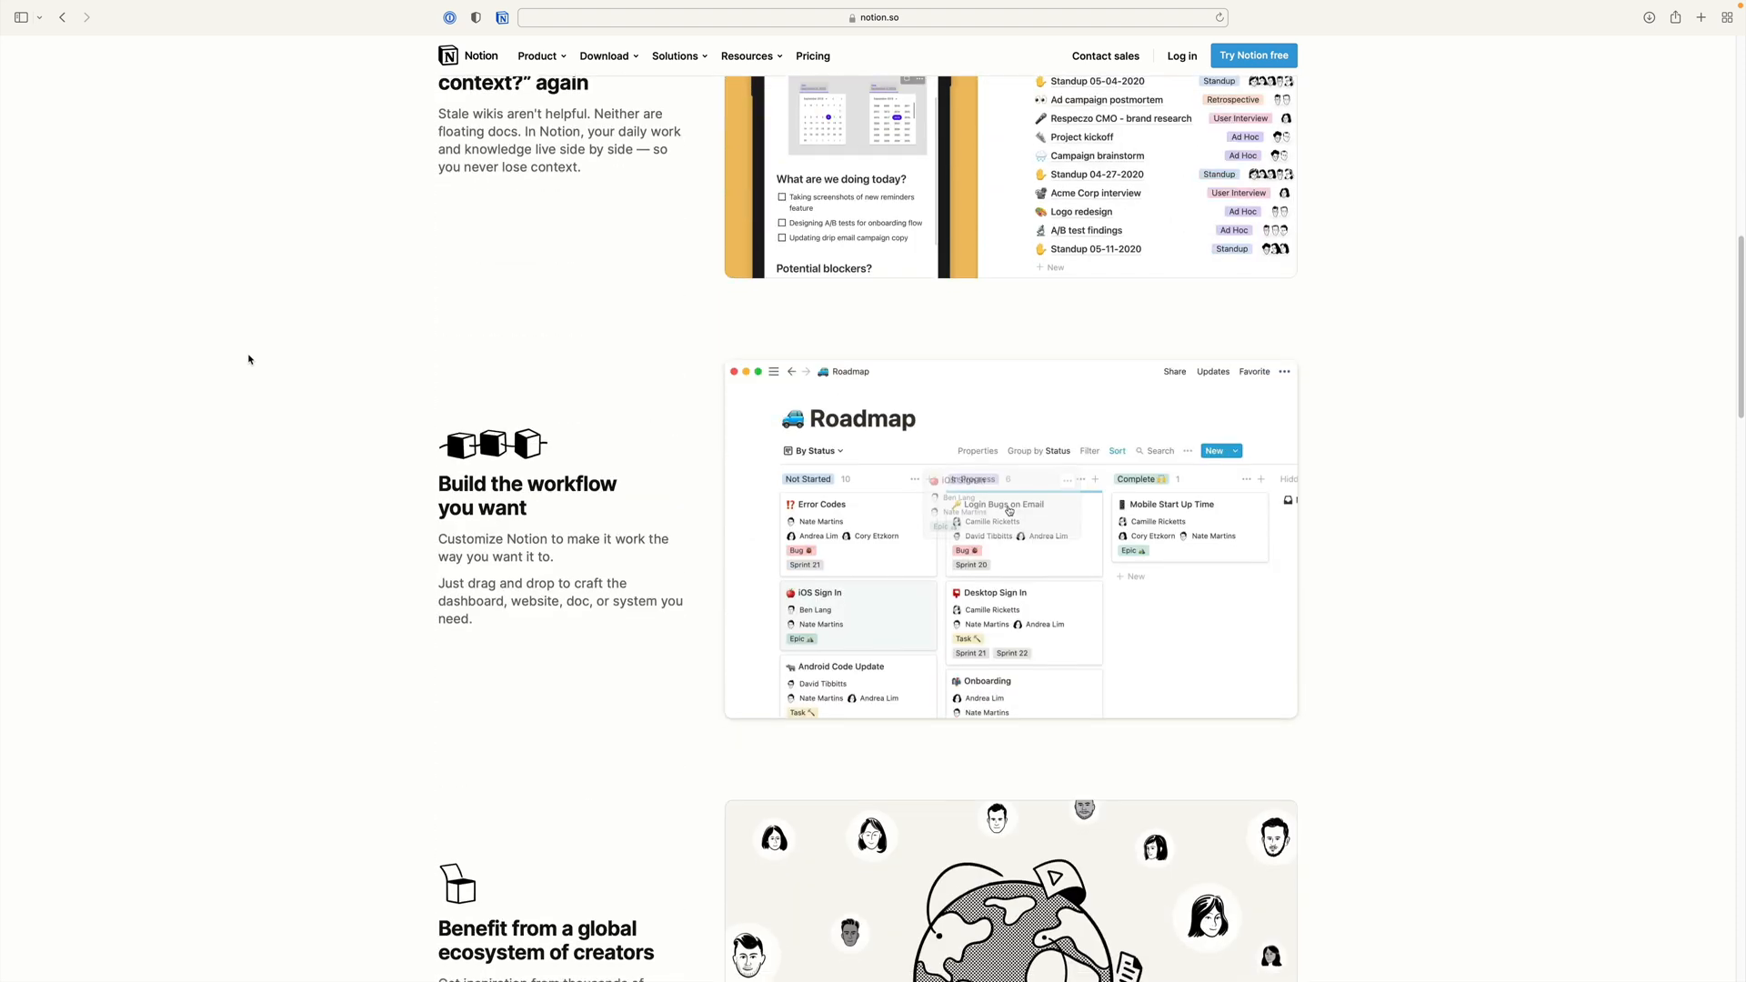